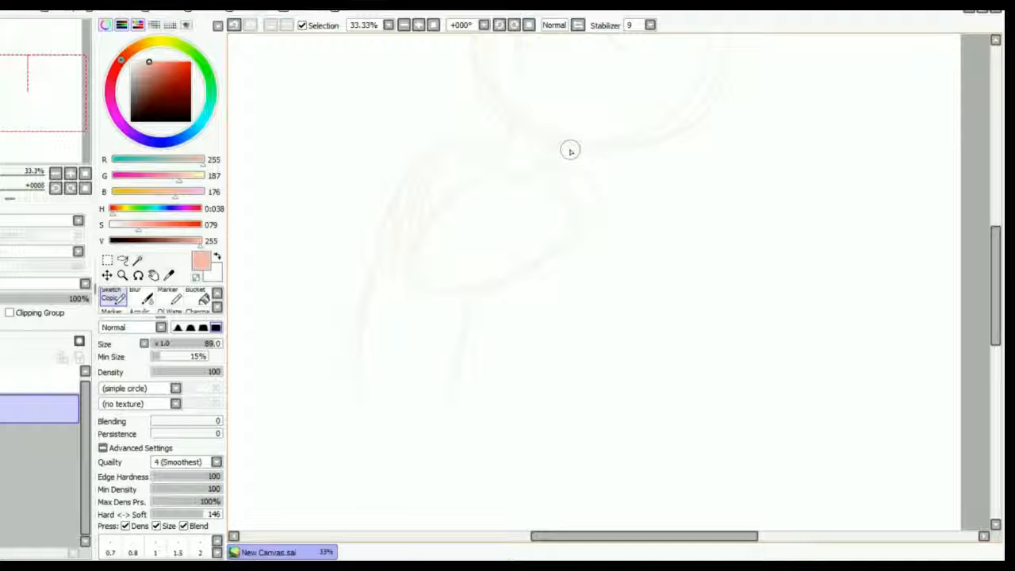
{"action": "mouse_move", "coordinate": [564, 146]}
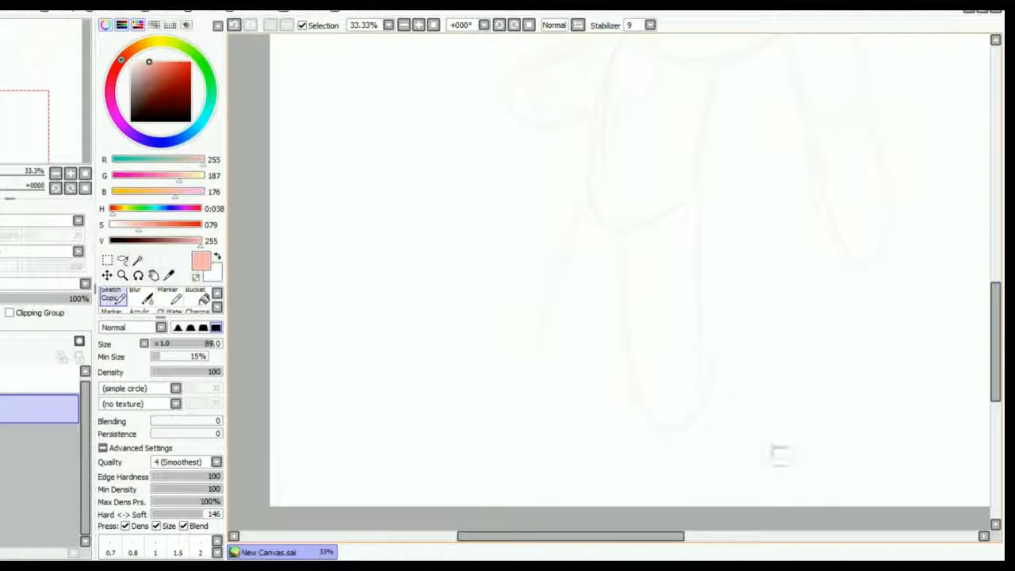
Sketch the figure faintly in pink with the low-opacity pencil, adjusting zoom and brush settings
{"action": "scroll", "scroll_direction": "down", "scroll_amount": 3}
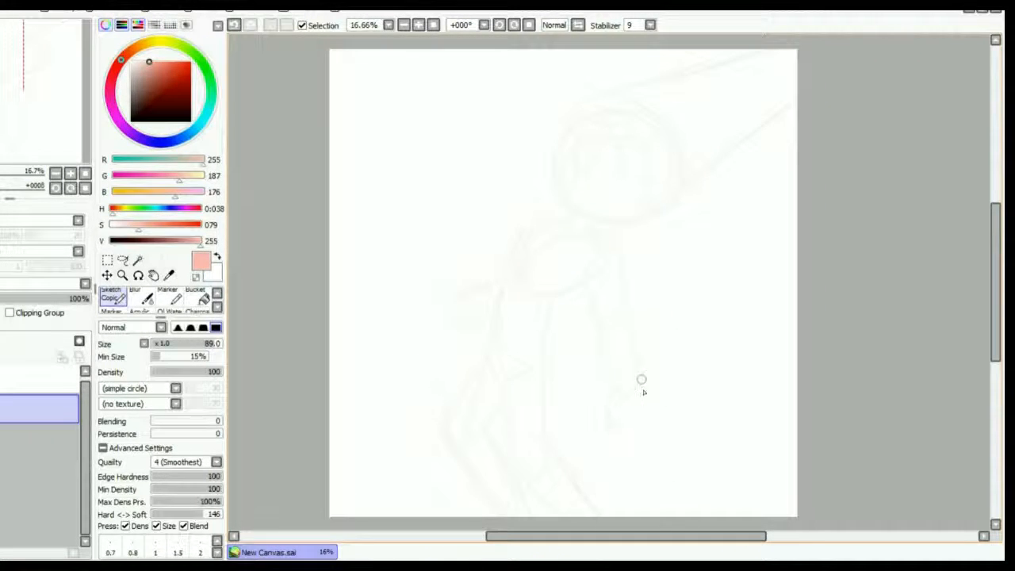
{"action": "mouse_move", "coordinate": [654, 434]}
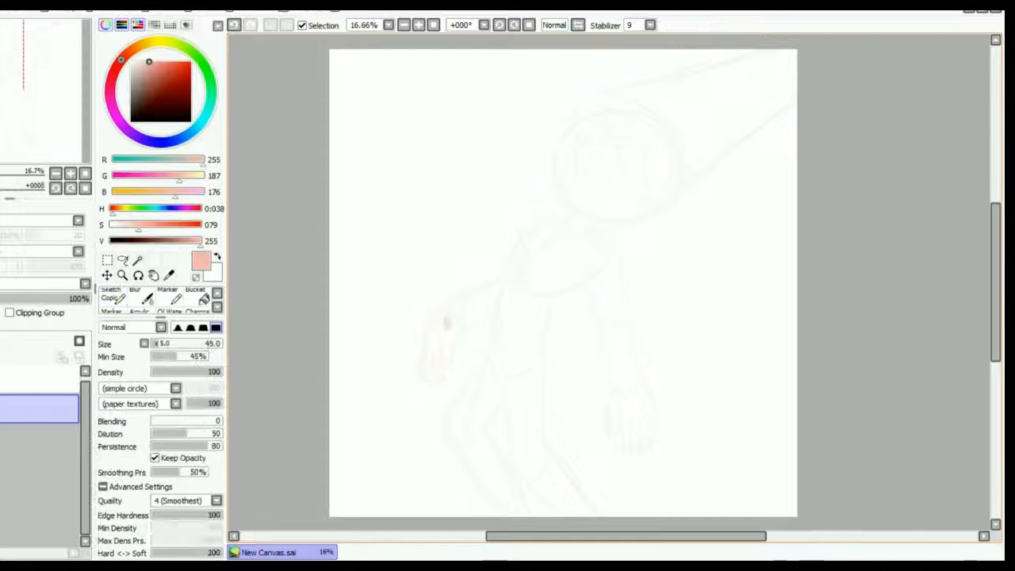
{"action": "left_click", "coordinate": [111, 291]}
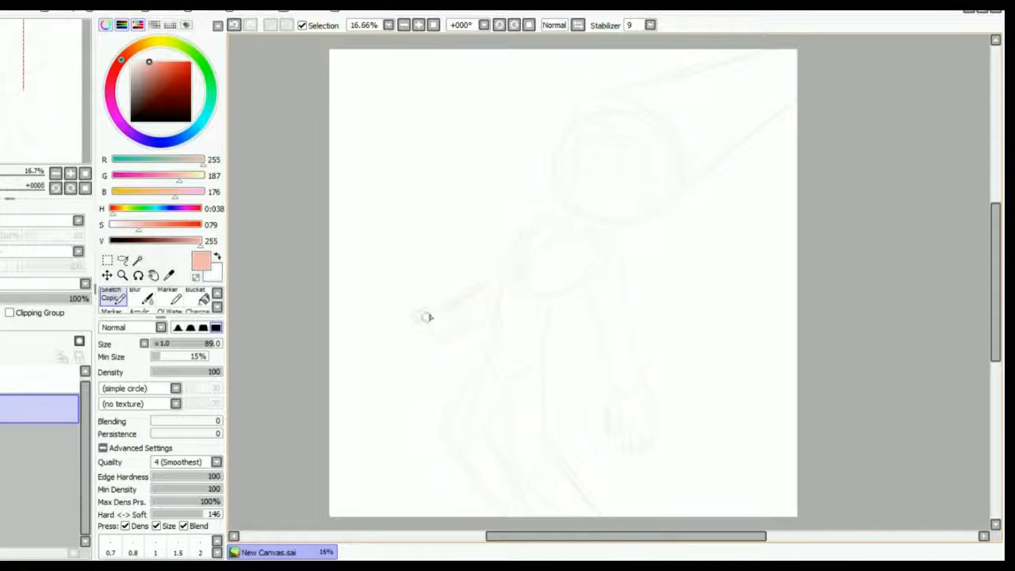
{"action": "mouse_move", "coordinate": [521, 311]}
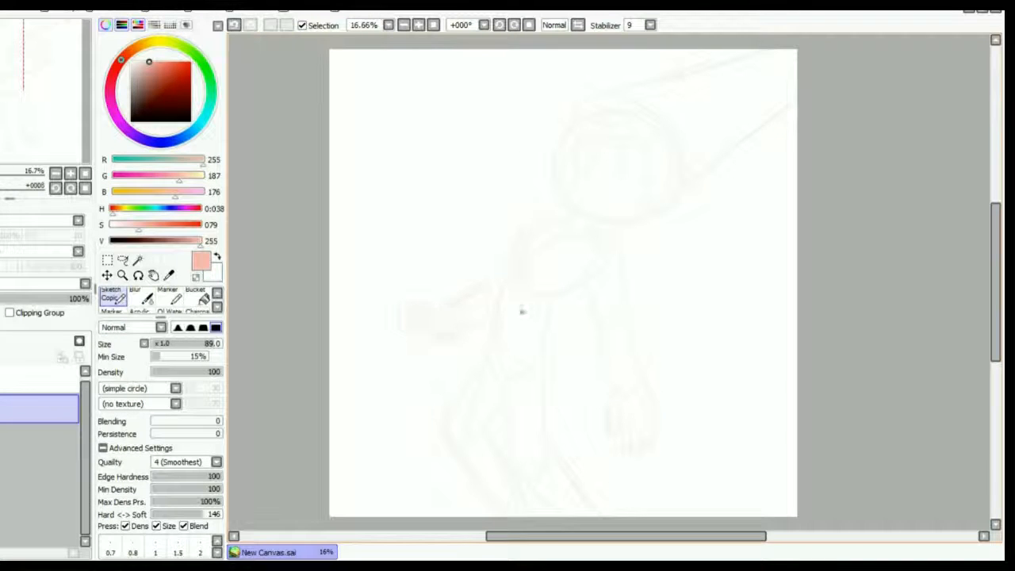
{"action": "left_click", "coordinate": [107, 260]}
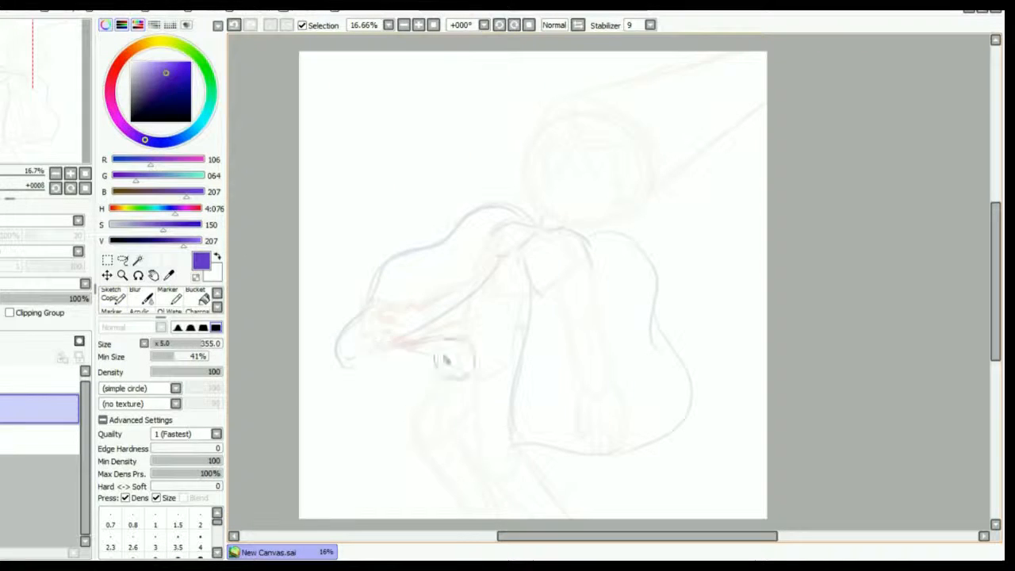
Ink the cape and body outlines over the sketch with the pen, picking colours from the wheel
{"action": "left_click", "coordinate": [111, 292]}
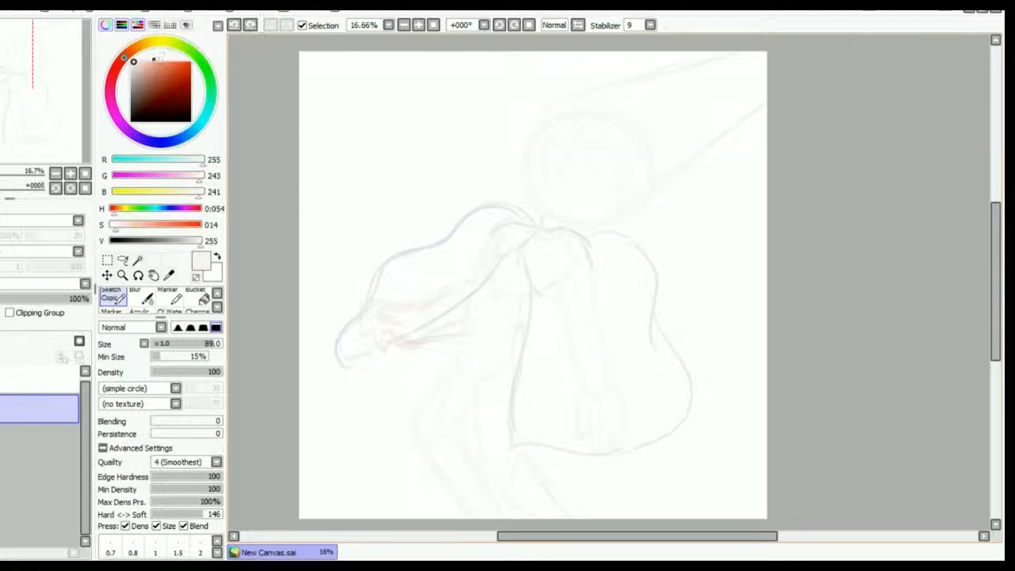
{"action": "left_click", "coordinate": [160, 62]}
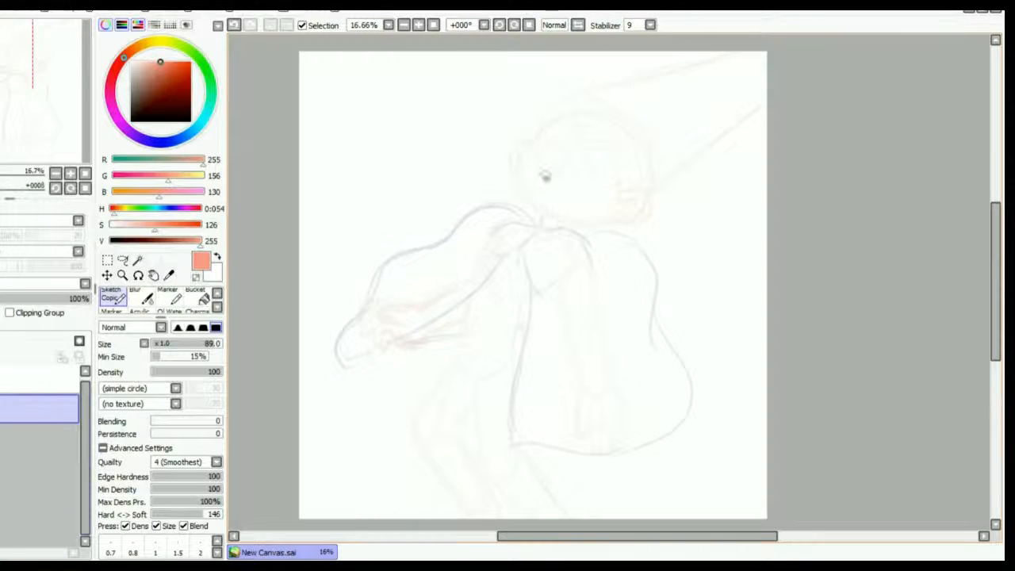
{"action": "left_click", "coordinate": [146, 139]}
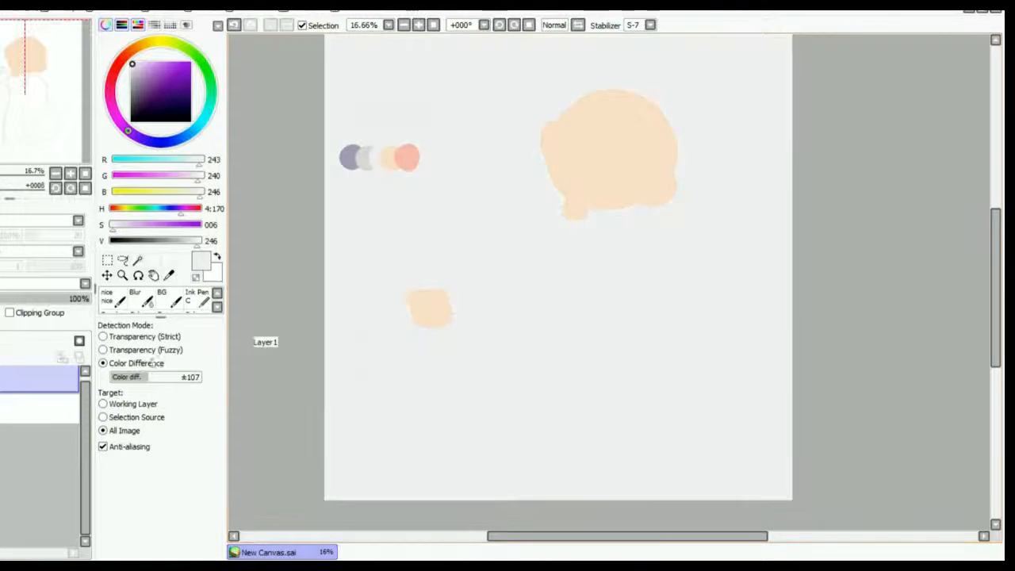
Bucket-fill the sketched shapes, laying pale grey over the shirt area
{"action": "left_click", "coordinate": [121, 301]}
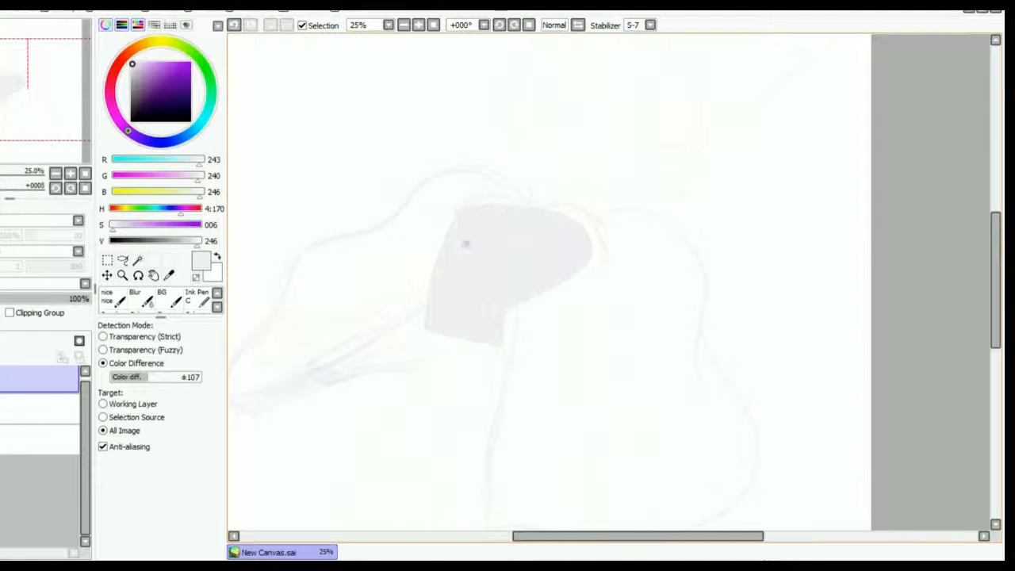
{"action": "left_click", "coordinate": [114, 299]}
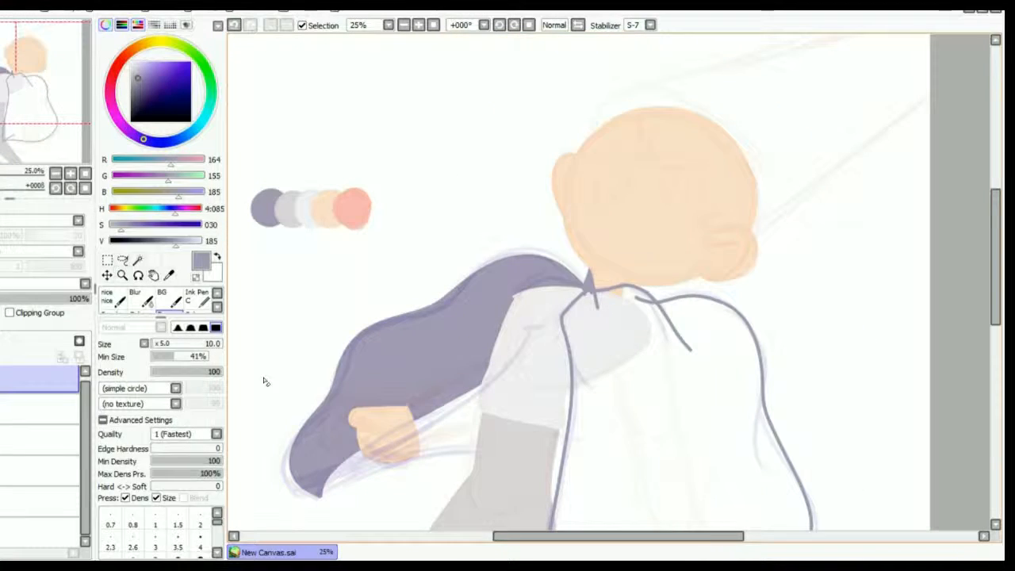
Paint the cape solid purple from the palette dots, then pick the salmon red
{"action": "left_click", "coordinate": [110, 299]}
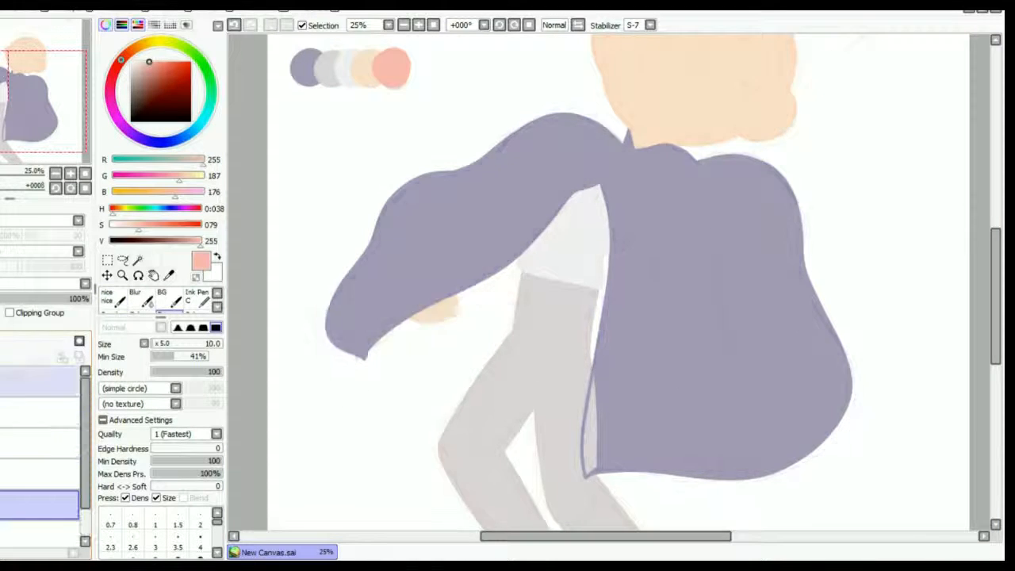
{"action": "left_click", "coordinate": [371, 25]}
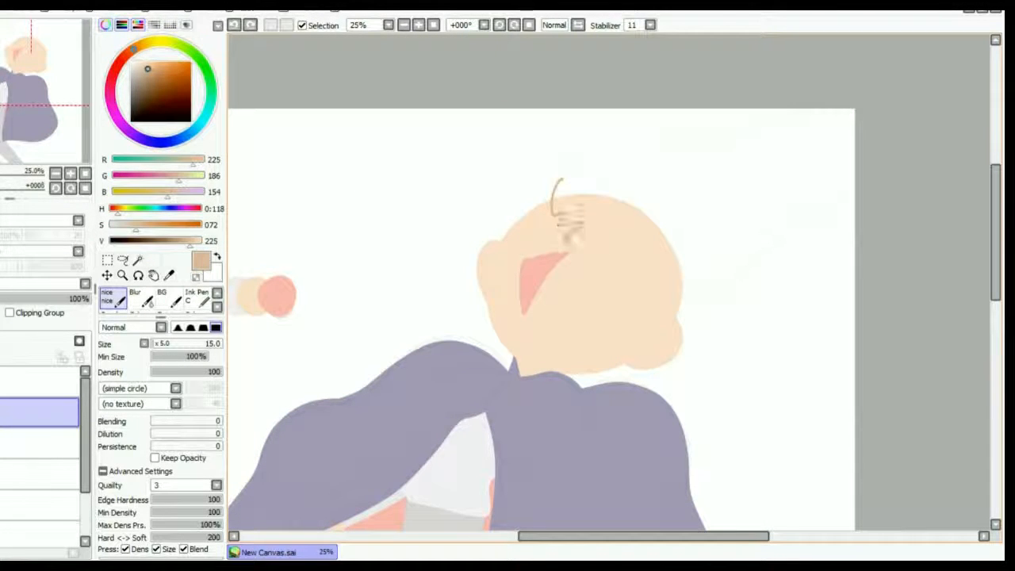
Outline and fill the hair brown, then draw the edge of the red pointed hat
{"action": "left_click_drag", "start_coordinate": [555, 198], "coordinate": [679, 325]}
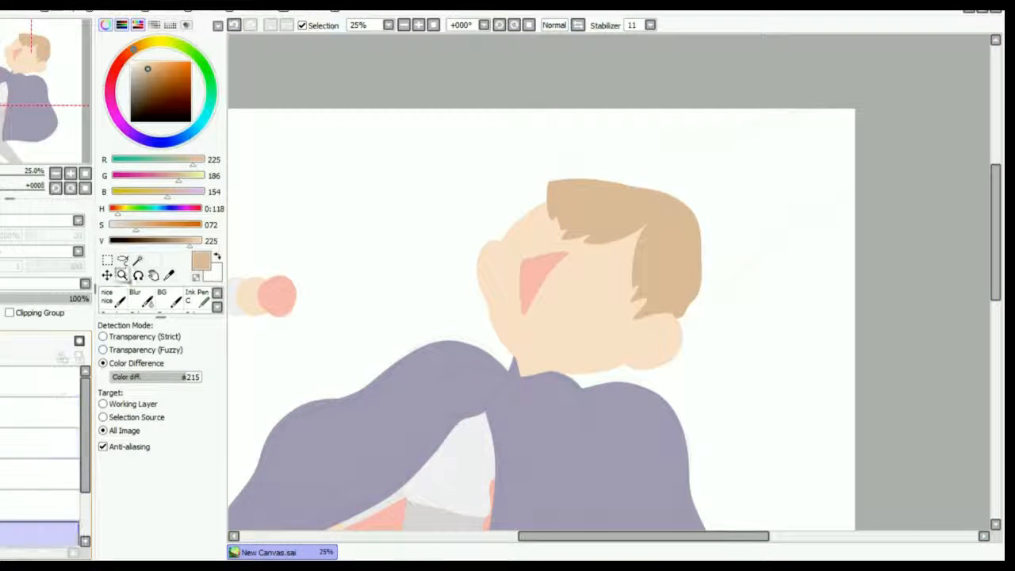
{"action": "left_click", "coordinate": [108, 296]}
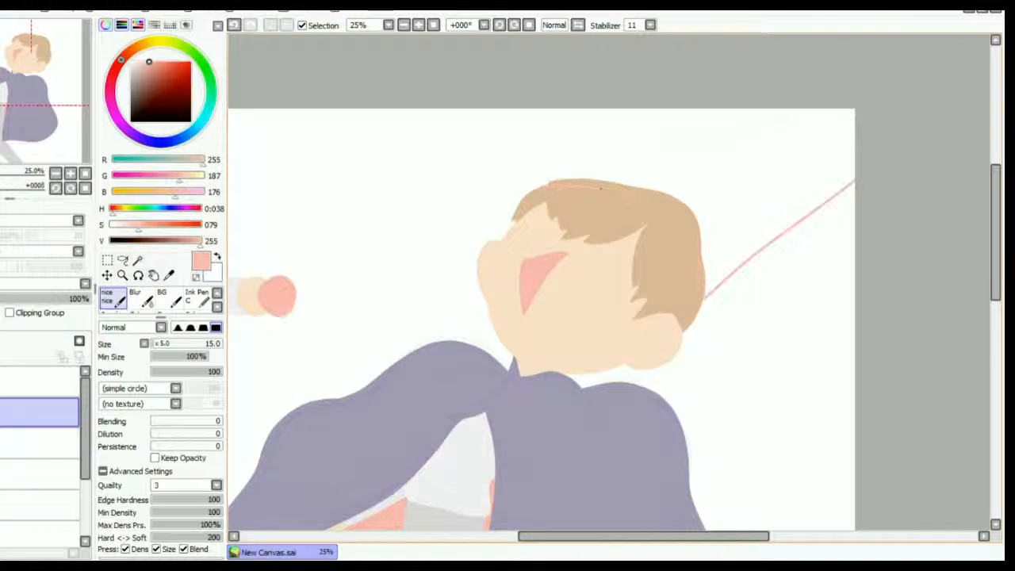
{"action": "left_click", "coordinate": [631, 26]}
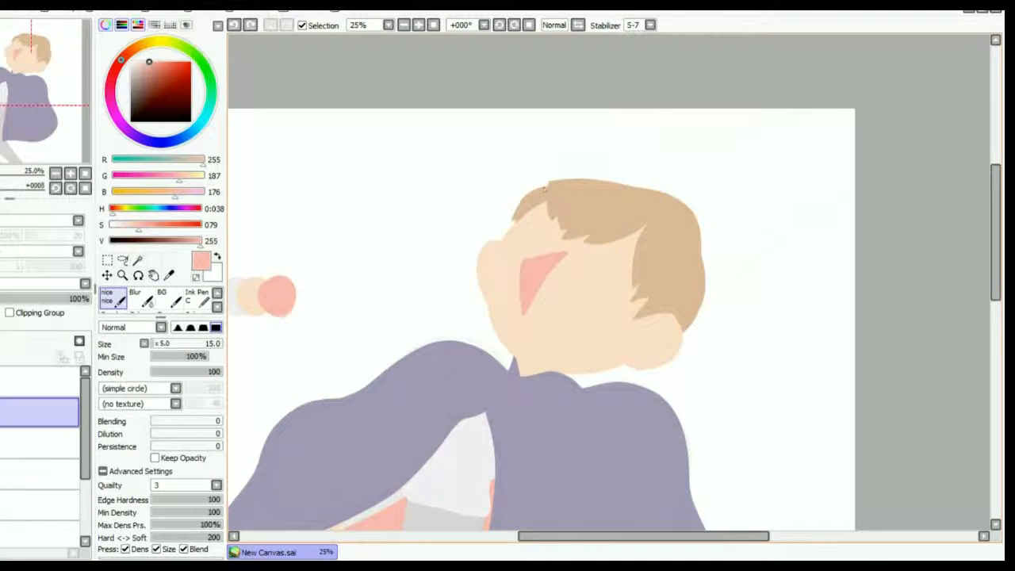
{"action": "left_click_drag", "start_coordinate": [542, 191], "coordinate": [853, 127]}
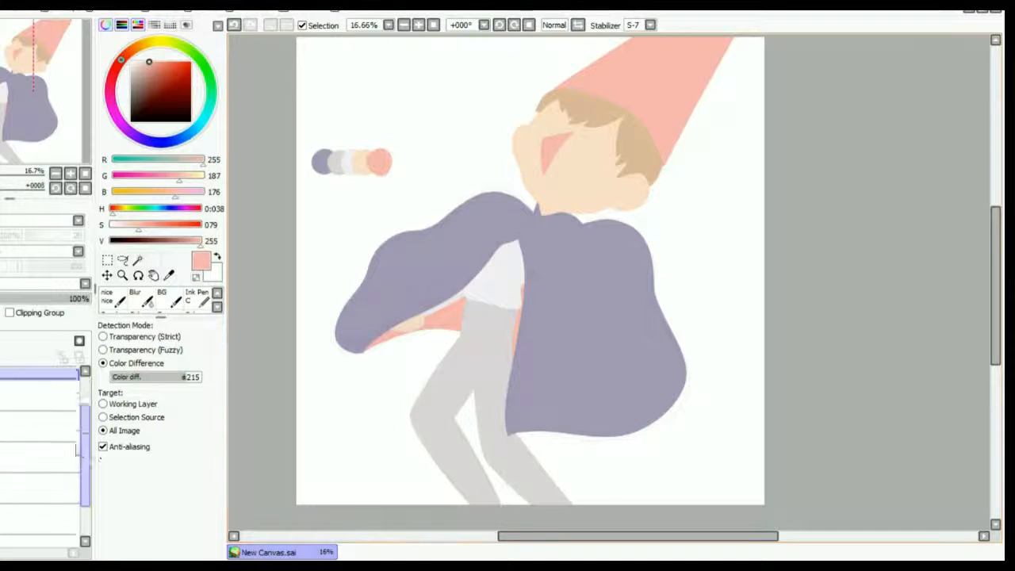
Bucket-fill the background pale grey behind the boy
{"action": "left_click", "coordinate": [127, 63]}
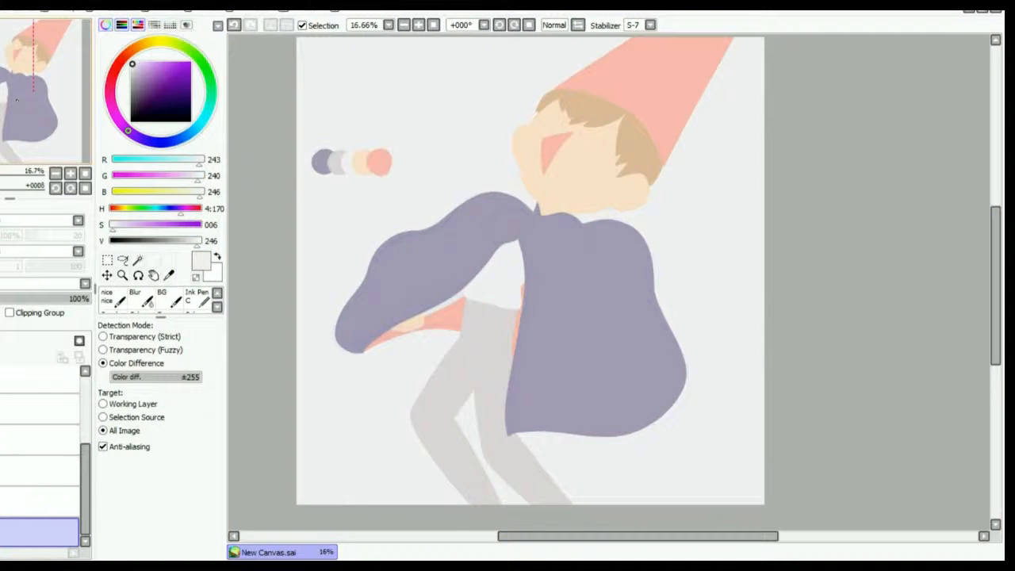
{"action": "left_click", "coordinate": [133, 301]}
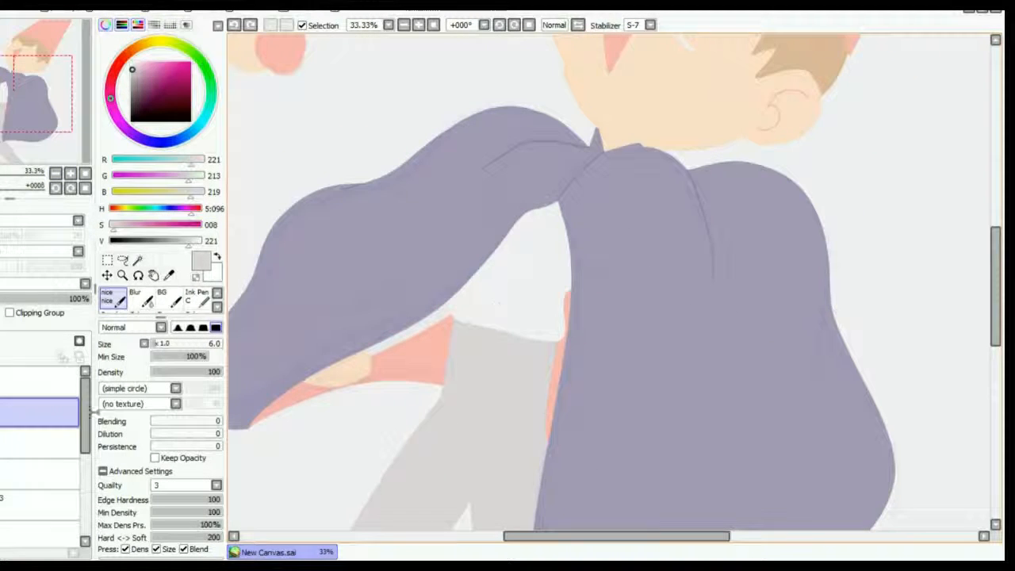
Draw lighter-purple fold lines on the cape and dot buttons down the white shirt
{"action": "left_click", "coordinate": [9, 310]}
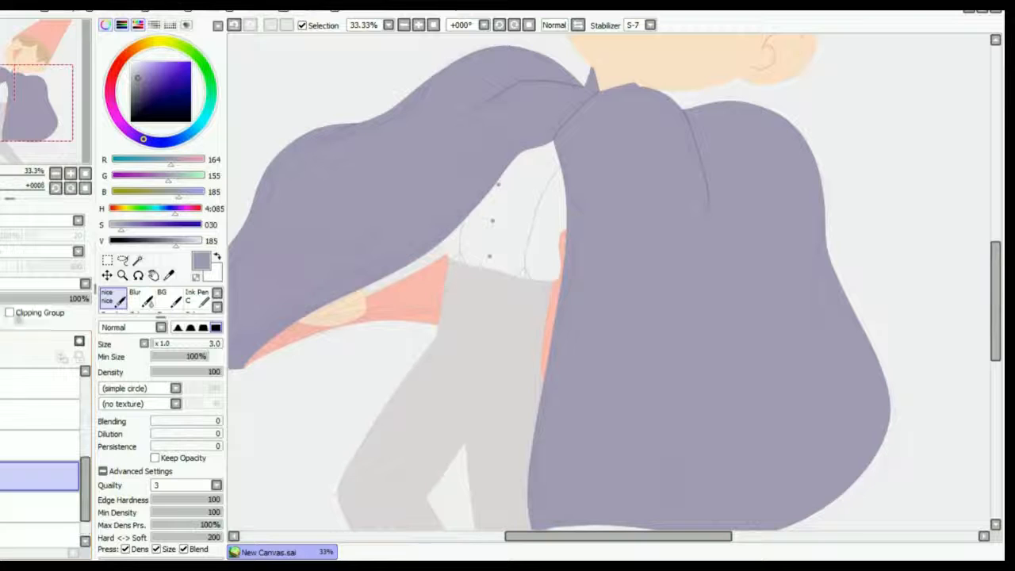
{"action": "left_click", "coordinate": [9, 312]}
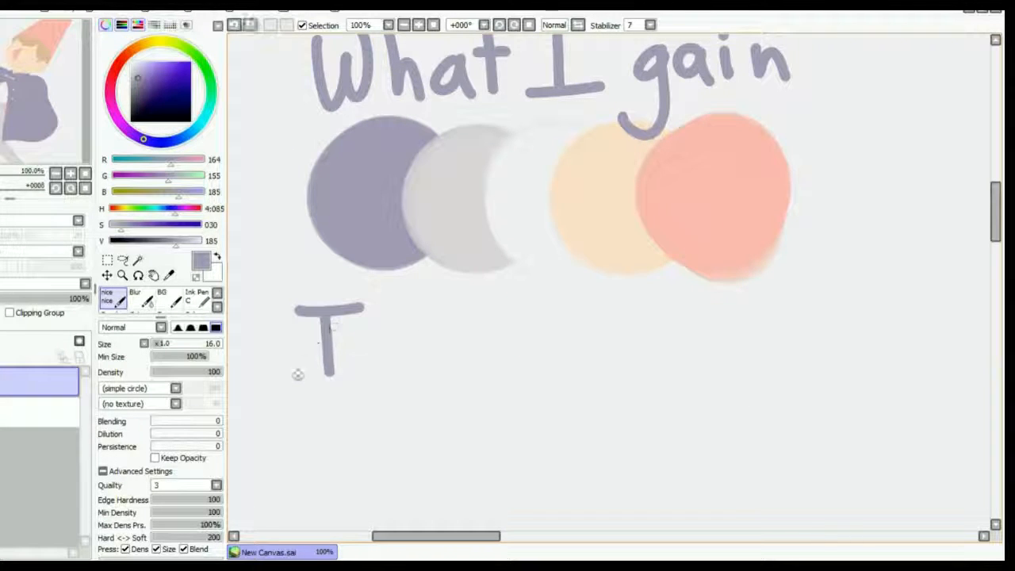
Hand-letter 'What I gain' above big circles of each palette colour
{"action": "left_click", "coordinate": [107, 274]}
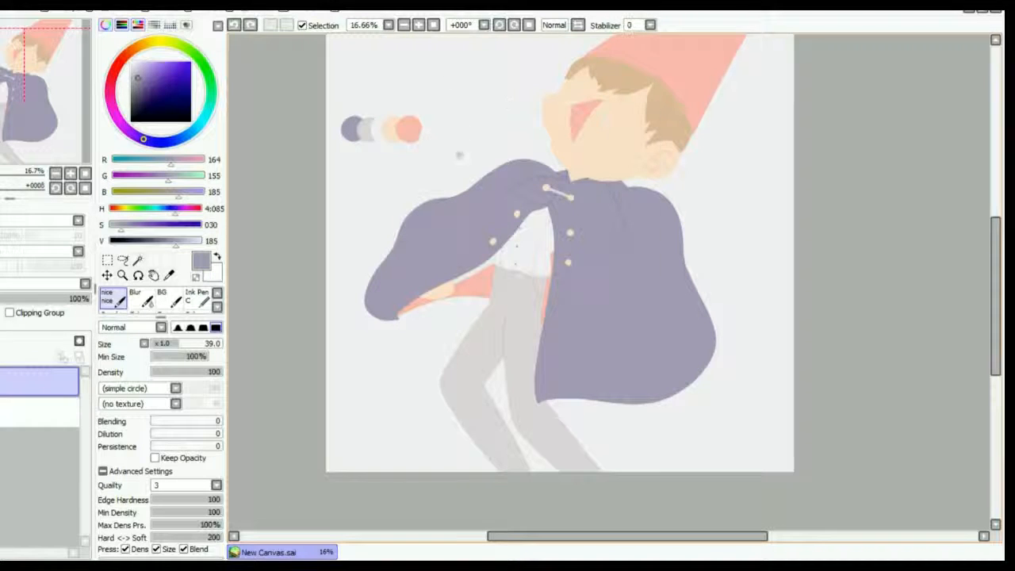
Letter 'LEGGY' above the palette dots, then bucket-fill the canvas pale pink
{"action": "type", "text": "LEC"}
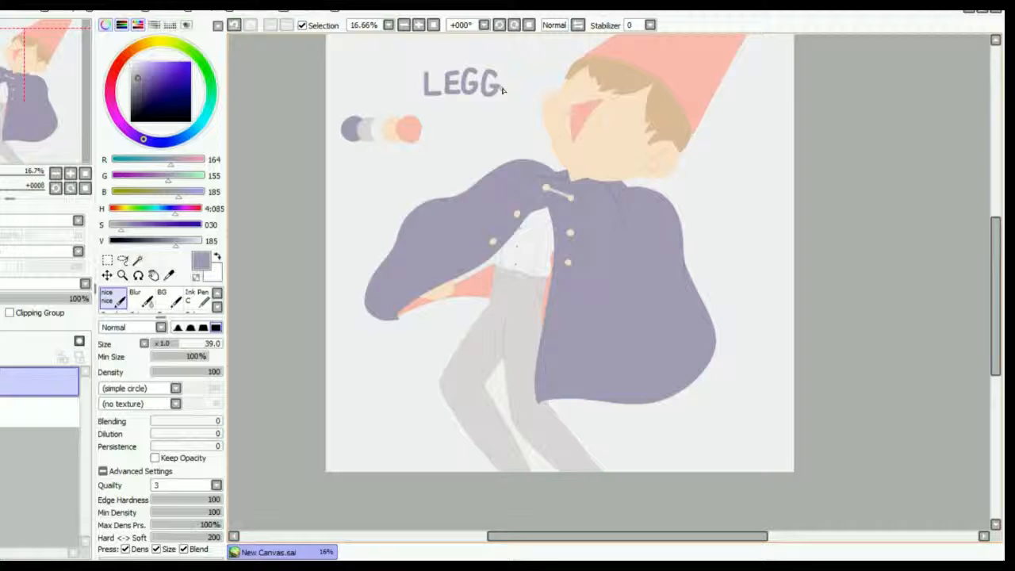
{"action": "type", "text": "Y"}
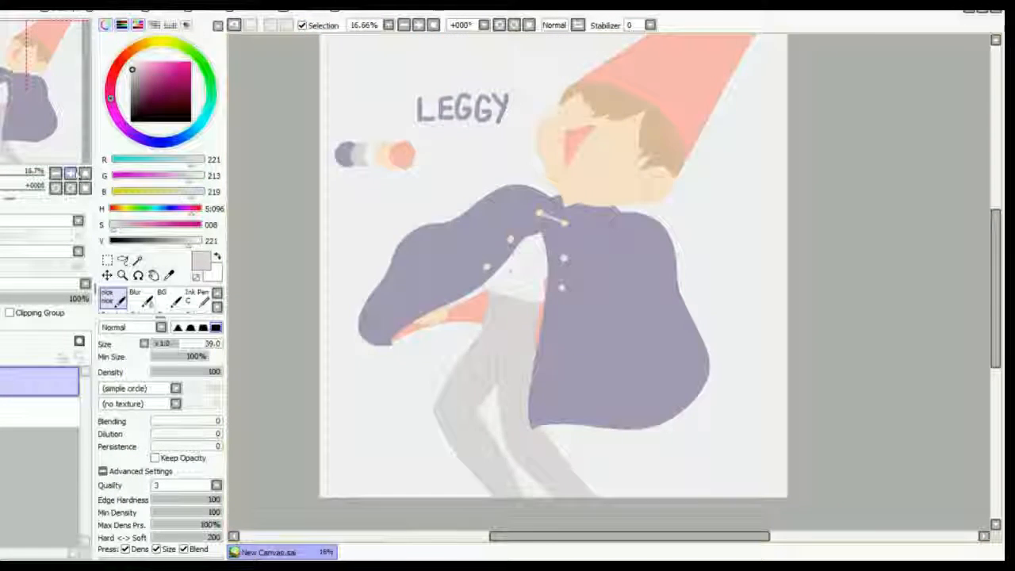
{"action": "left_click", "coordinate": [108, 274]}
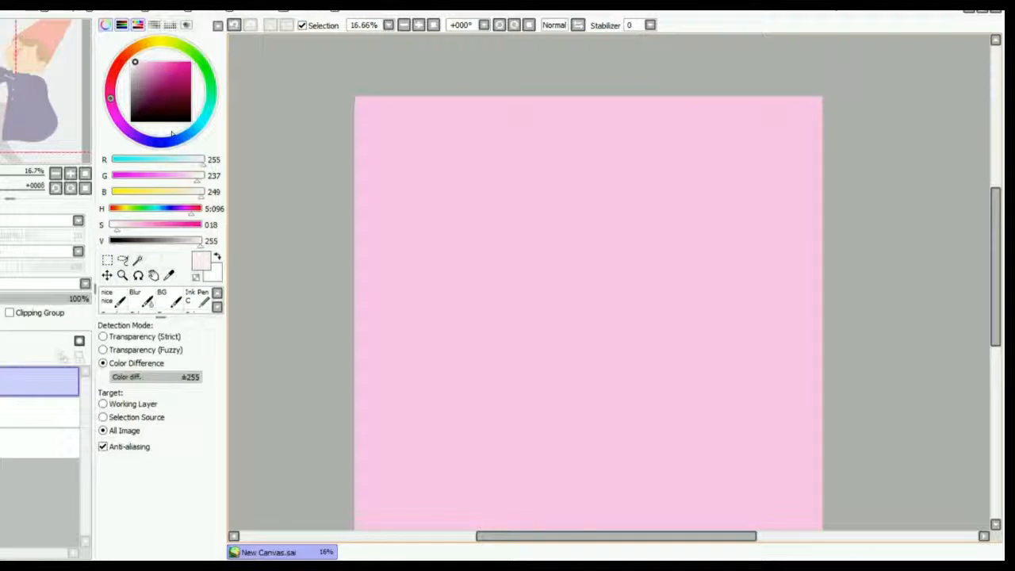
{"action": "left_click", "coordinate": [111, 301]}
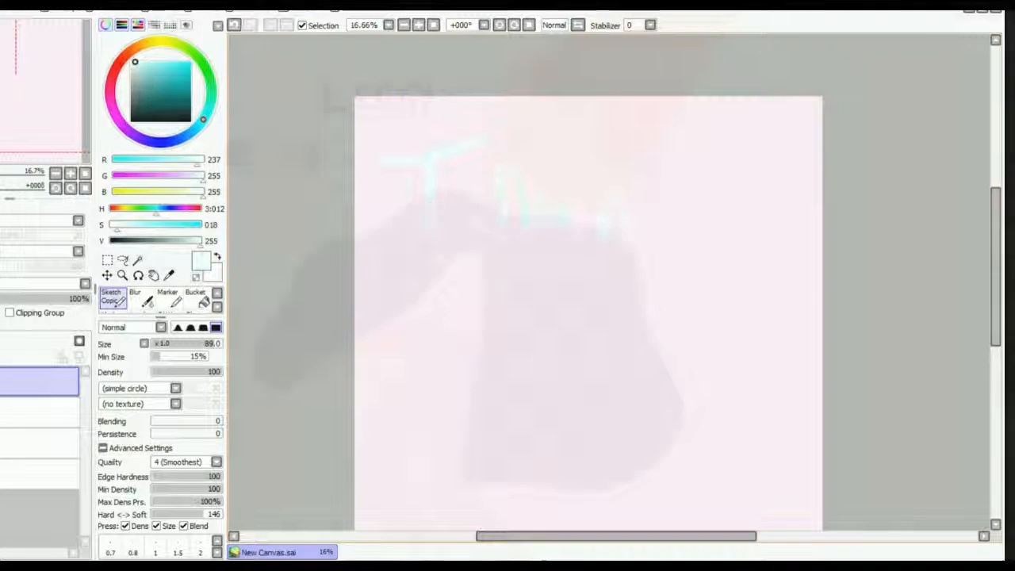